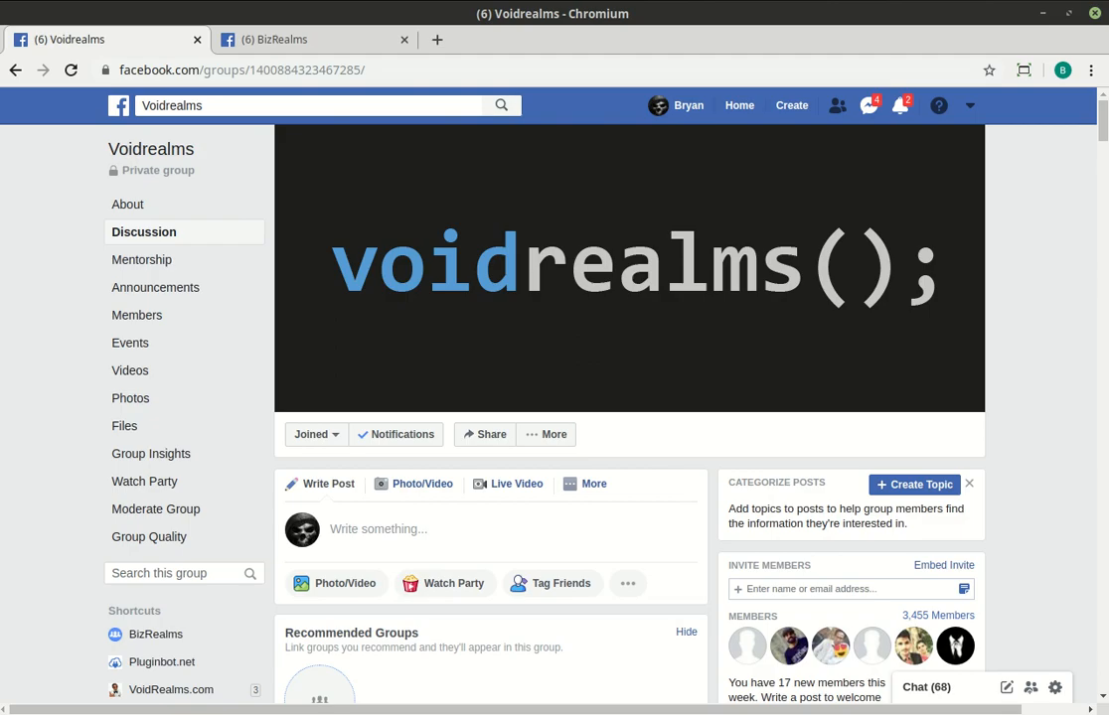
mouse_move(360, 44)
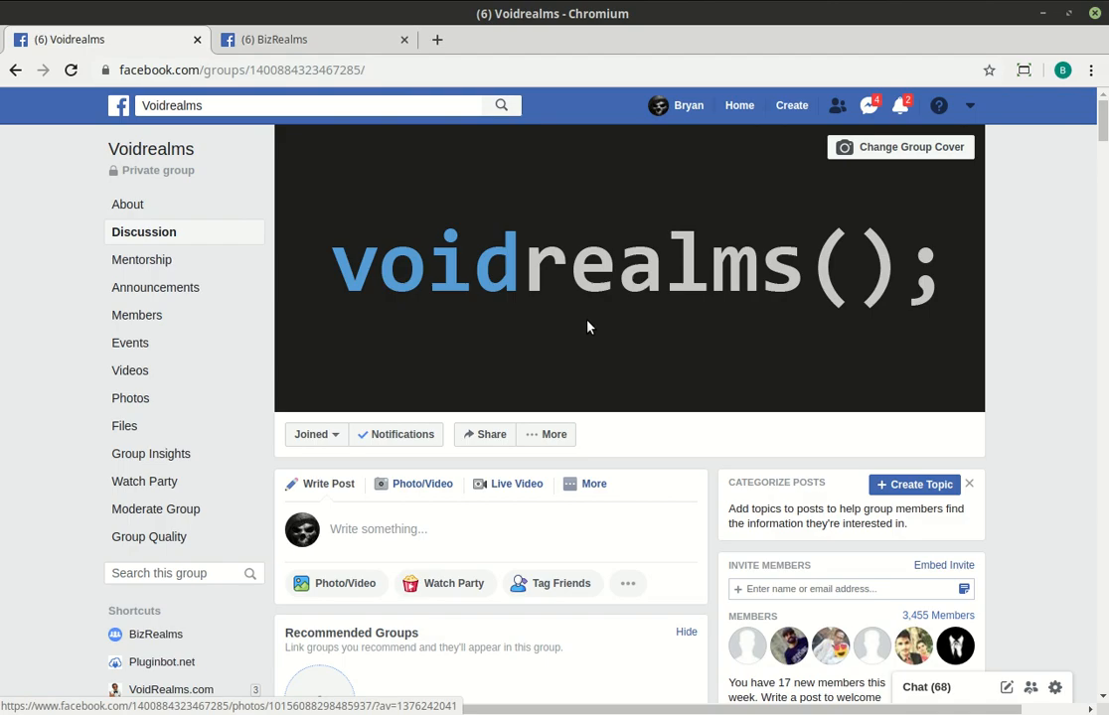
mouse_move(389, 310)
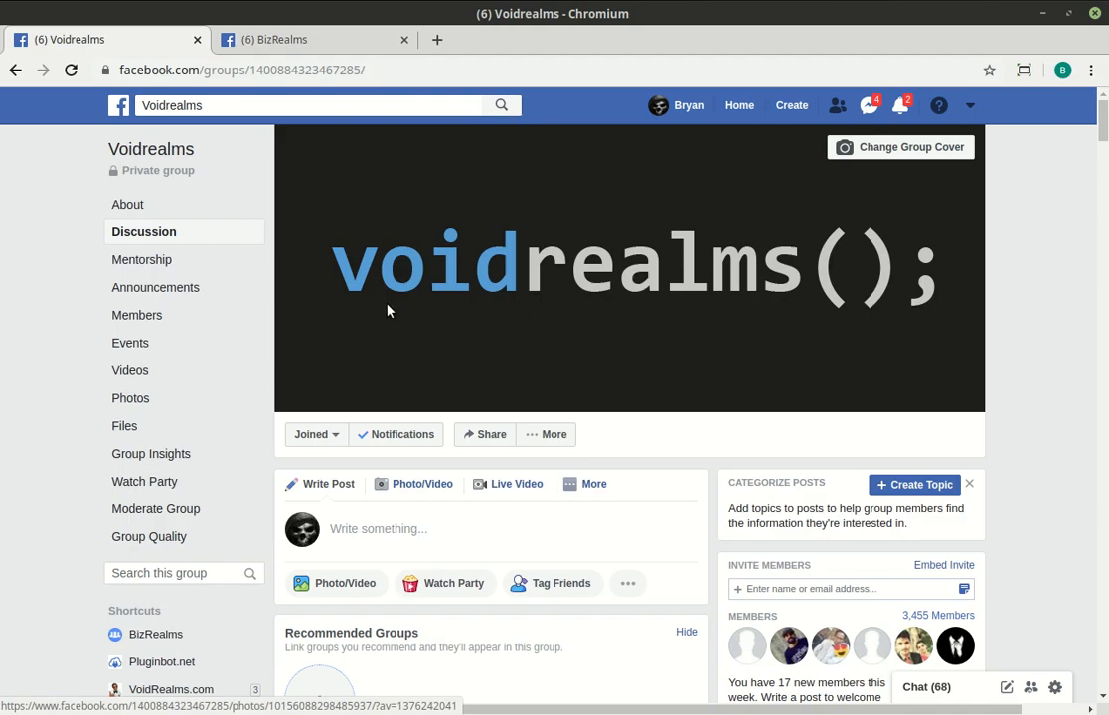
mouse_move(564, 310)
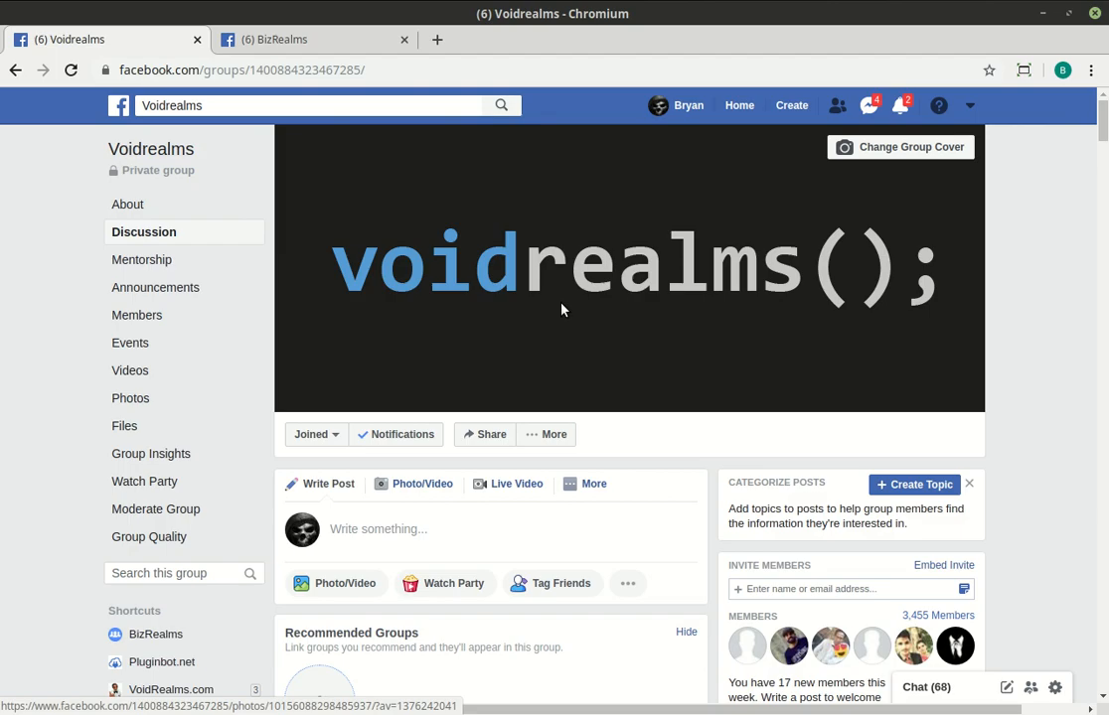
mouse_move(521, 322)
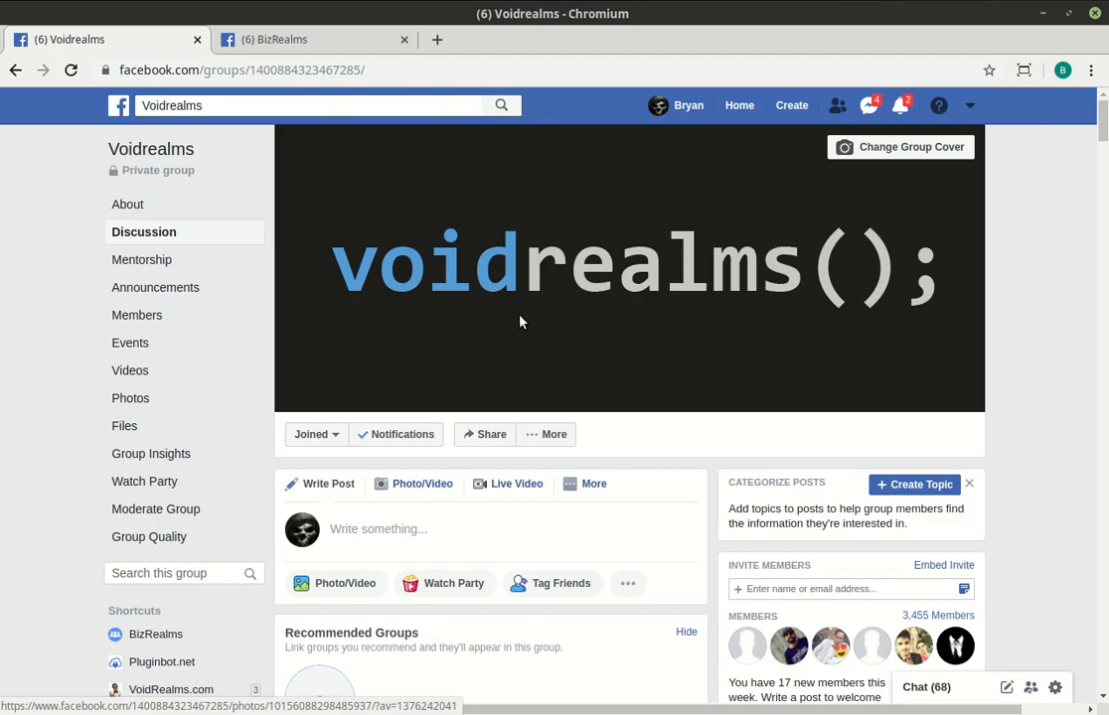
- Switch to the BizRealms group tab showing its Members page with 14 members
click(289, 40)
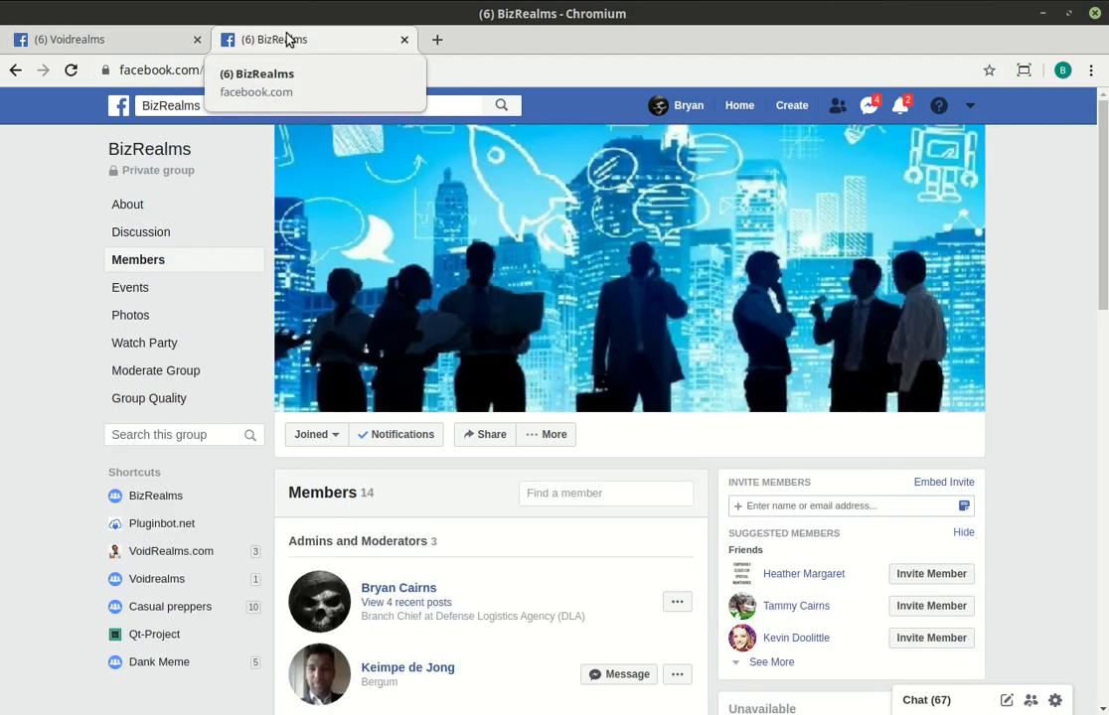
mouse_move(679, 171)
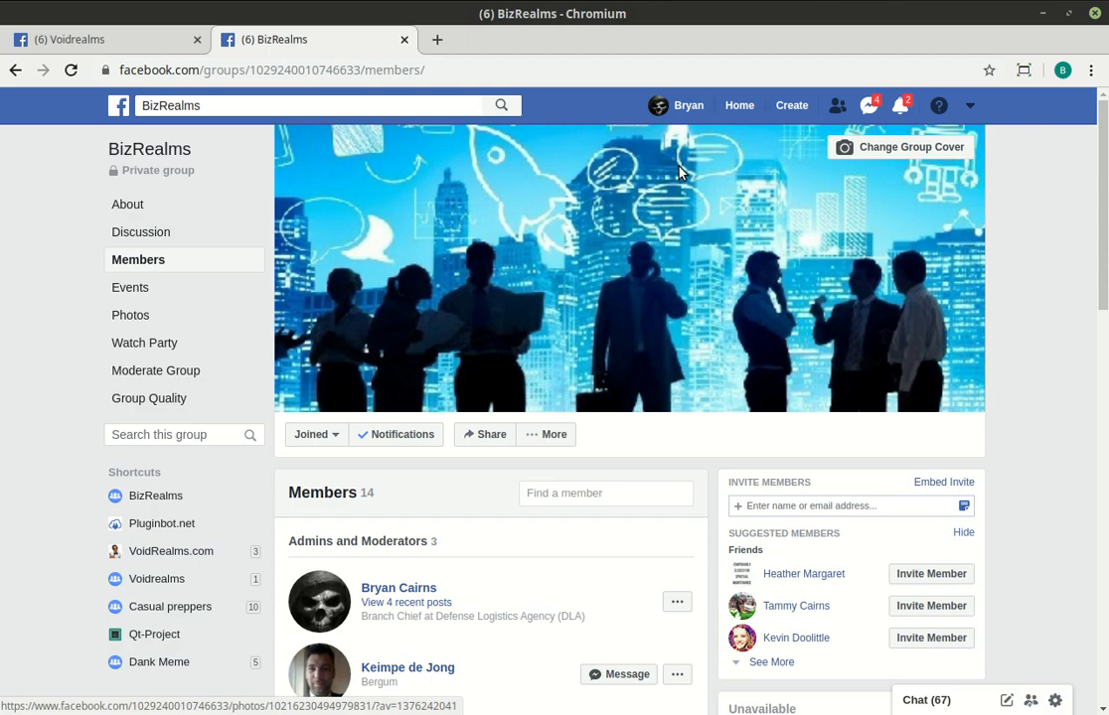
mouse_move(755, 234)
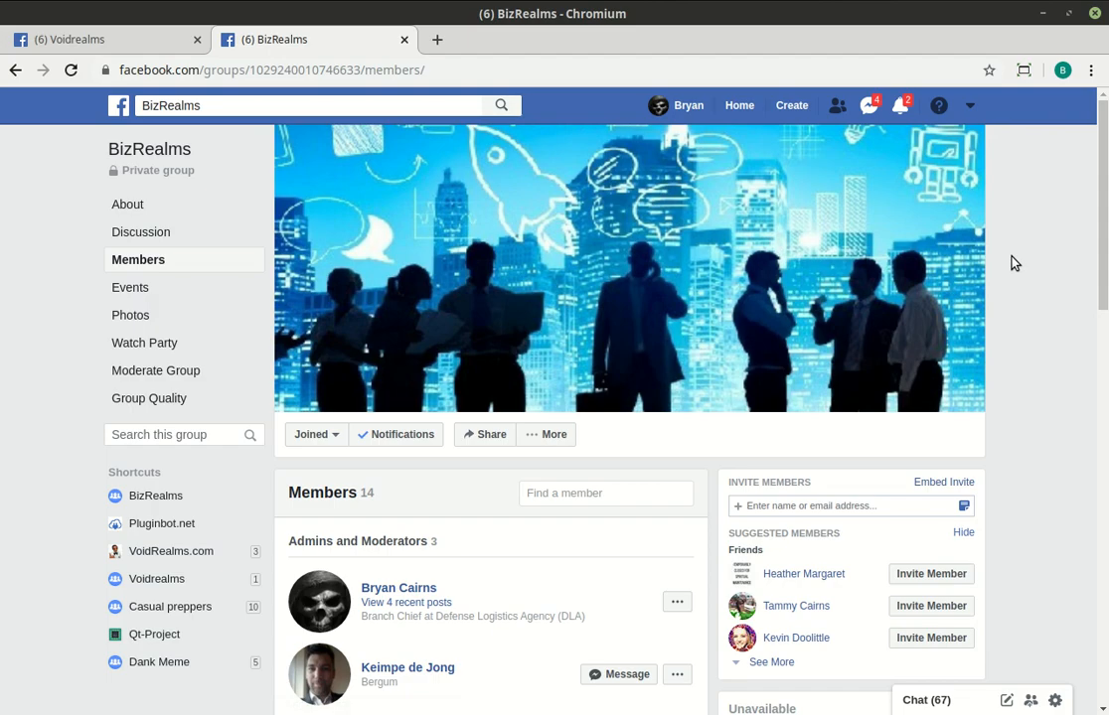
scroll(down, 3)
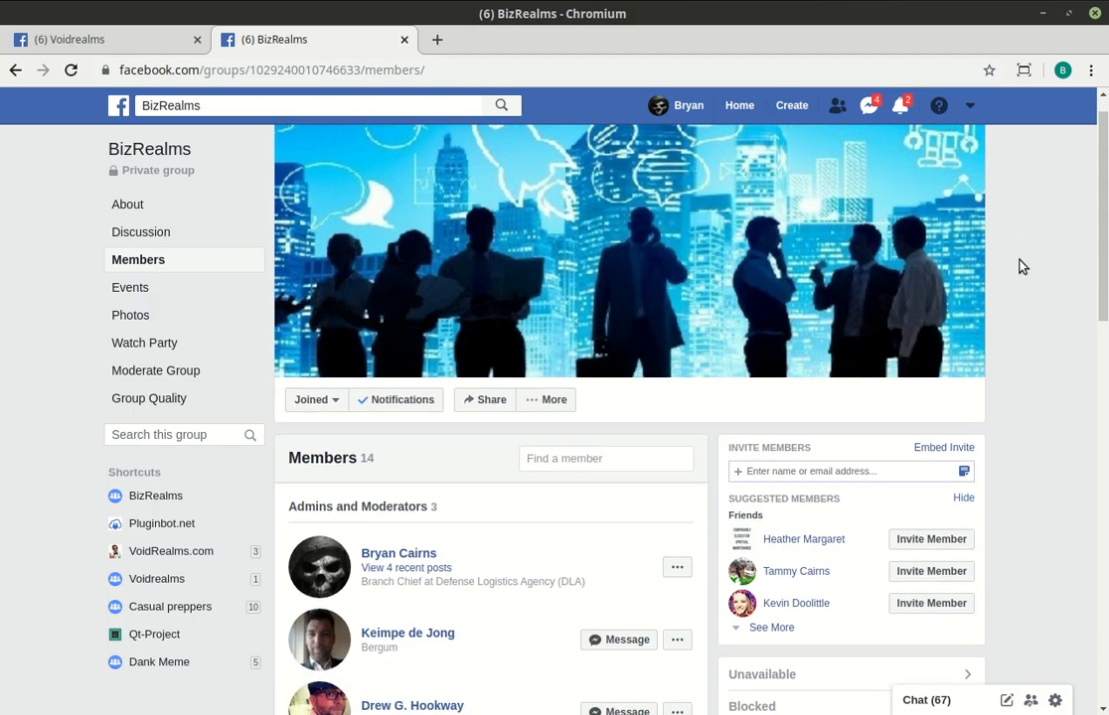
scroll(down, 3)
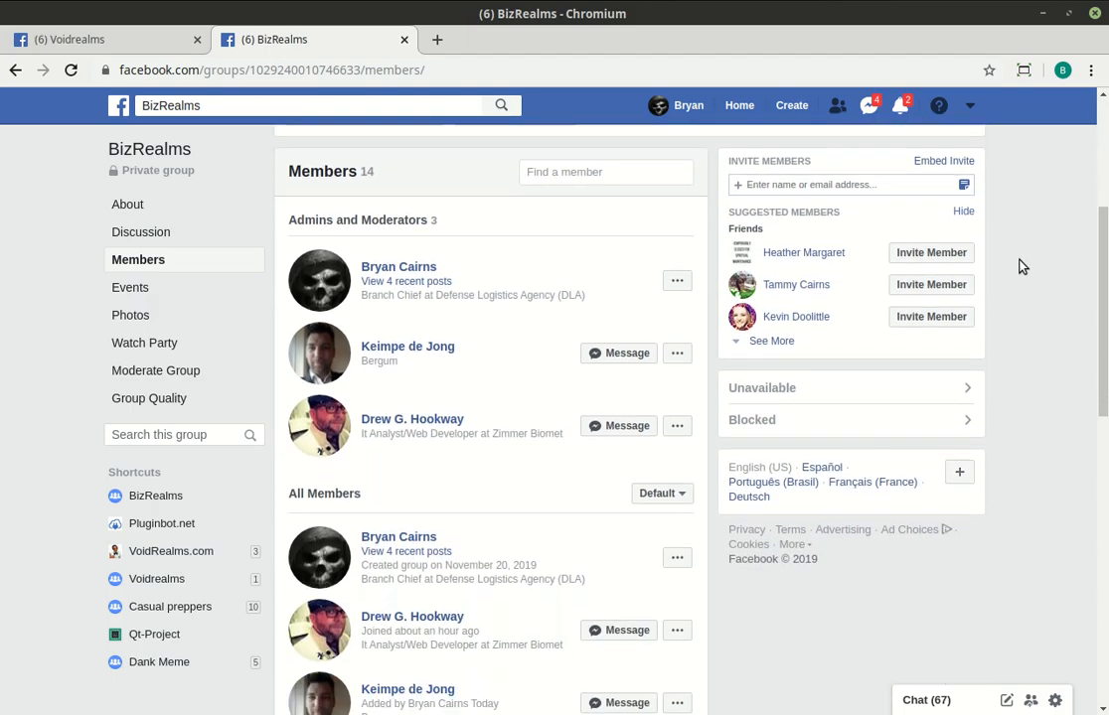
scroll(down, 3)
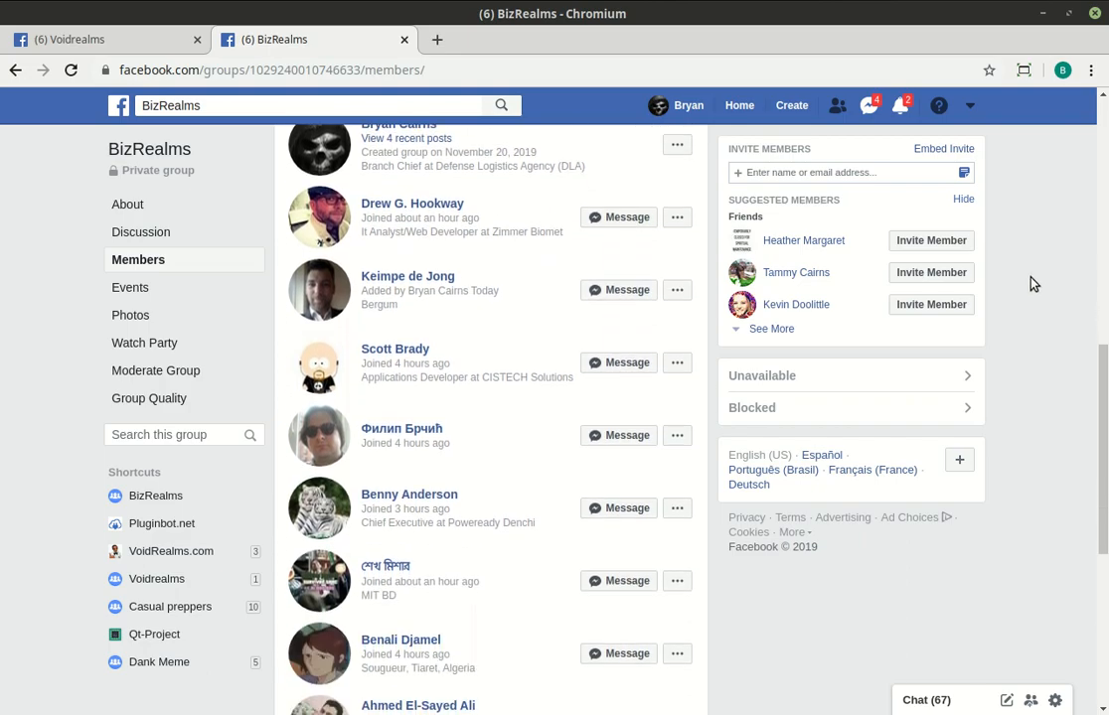
mouse_move(1024, 326)
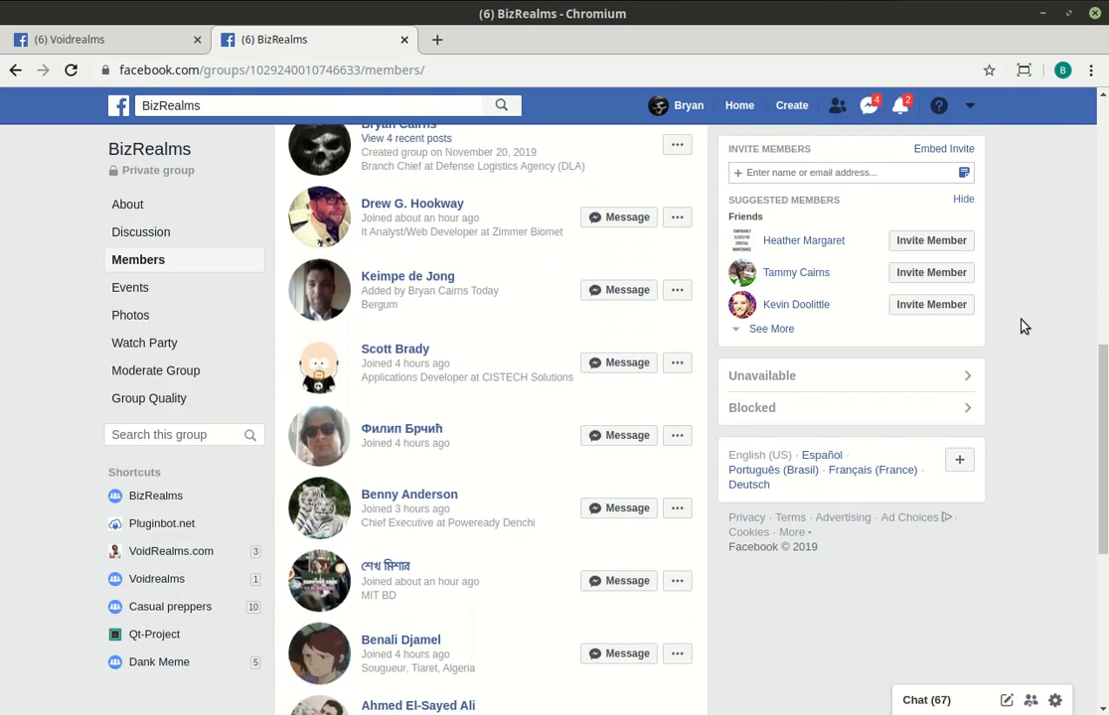
scroll(down, 3)
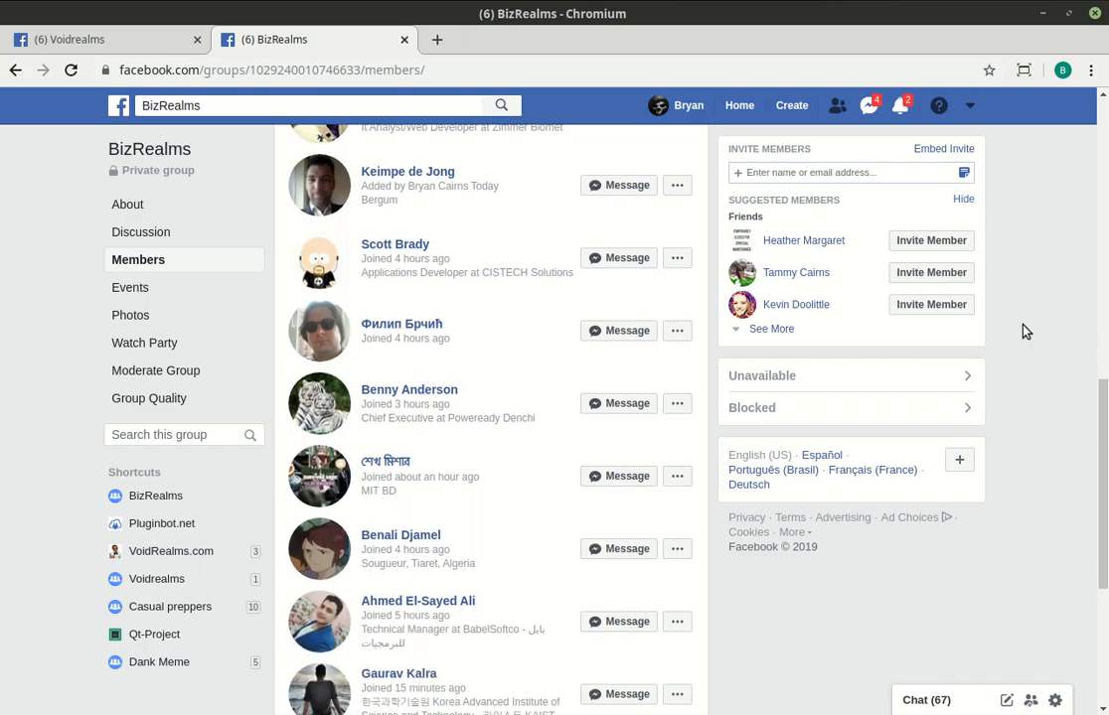
scroll(up, 3)
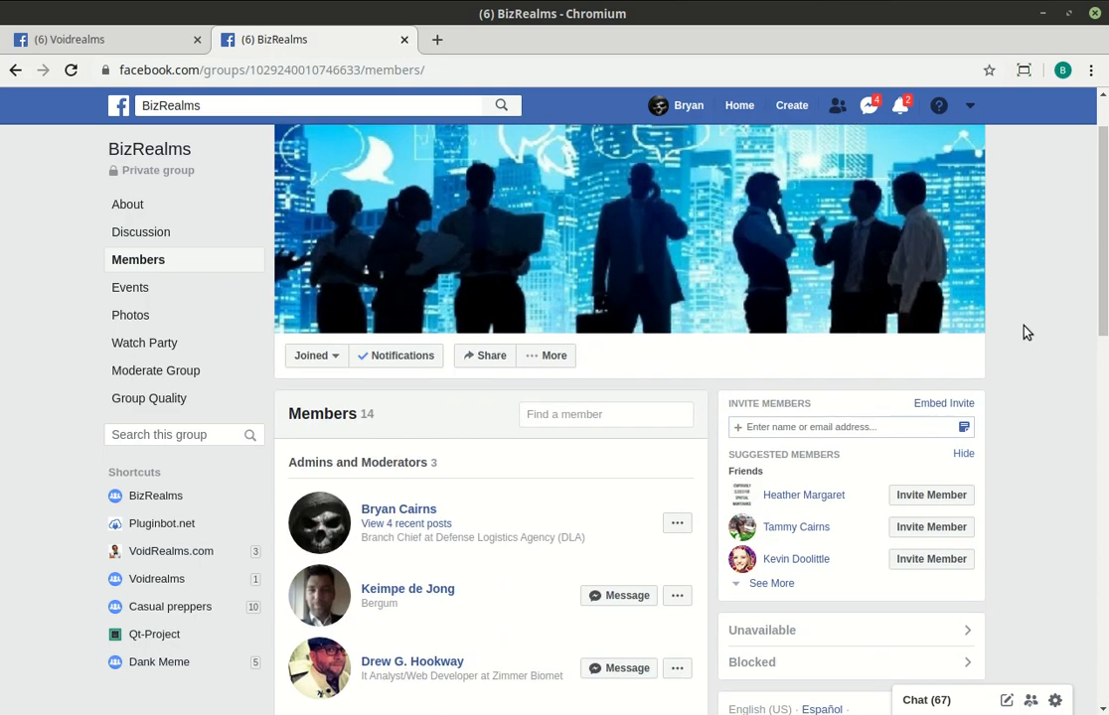
scroll(down, 3)
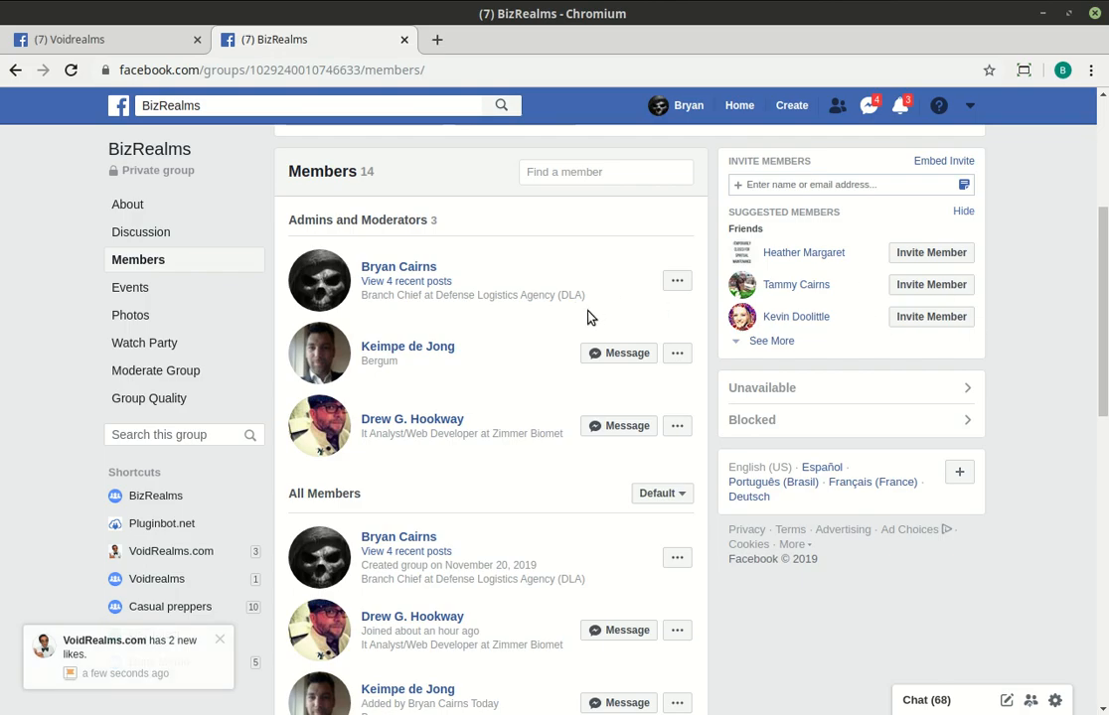
mouse_move(407, 346)
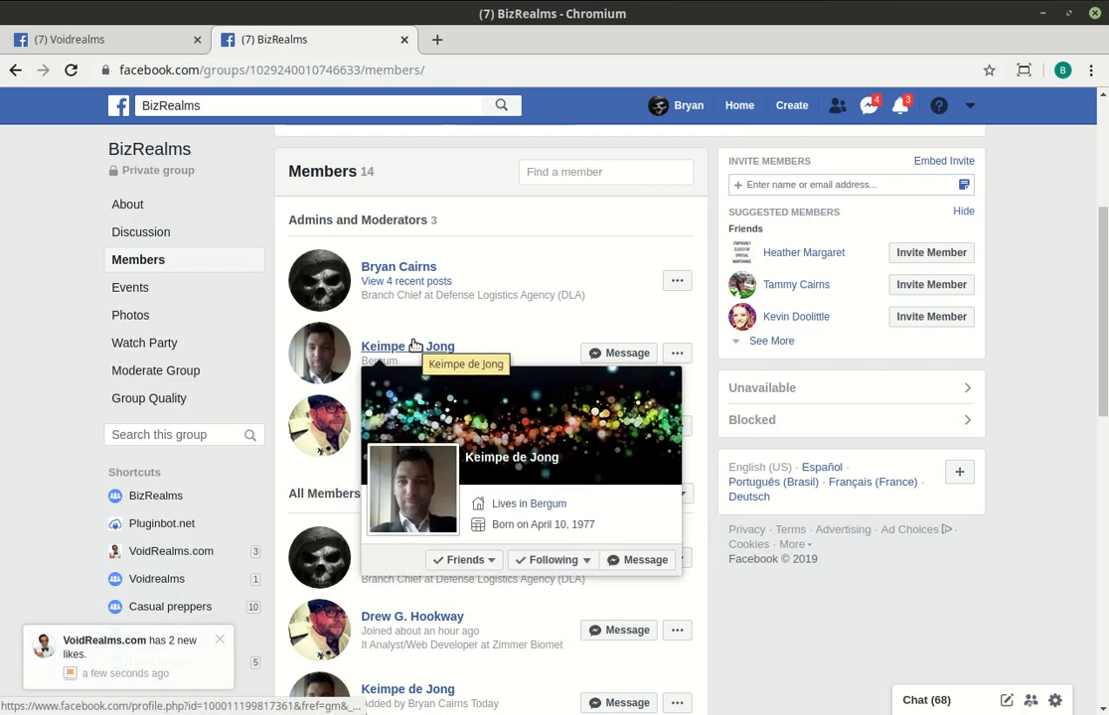